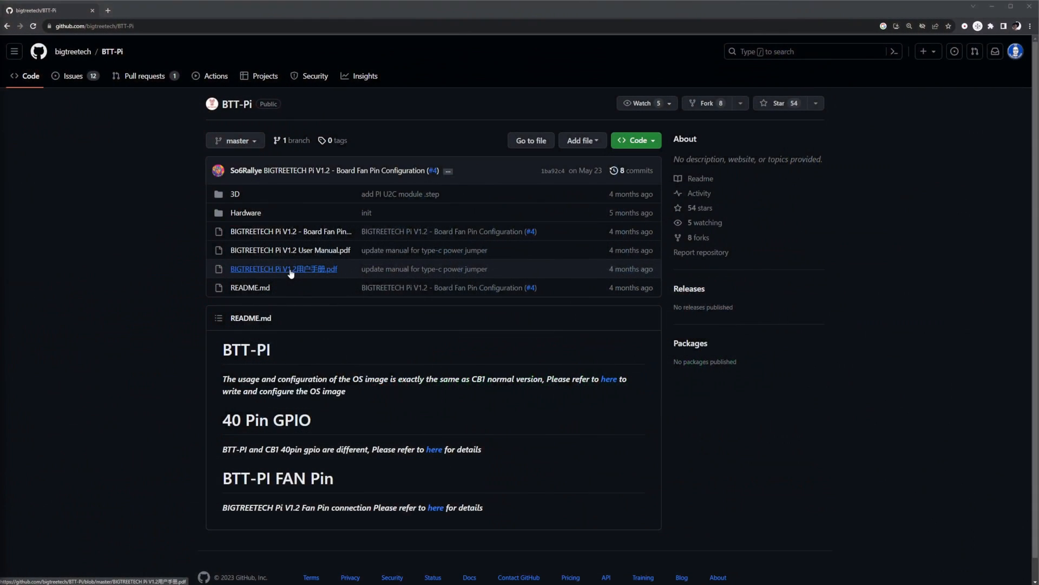
# Open the 'BIGTREETECH Pi V1.2用户手册.pdf' manual from the BTT-Pi repository file list.
pyautogui.click(283, 268)
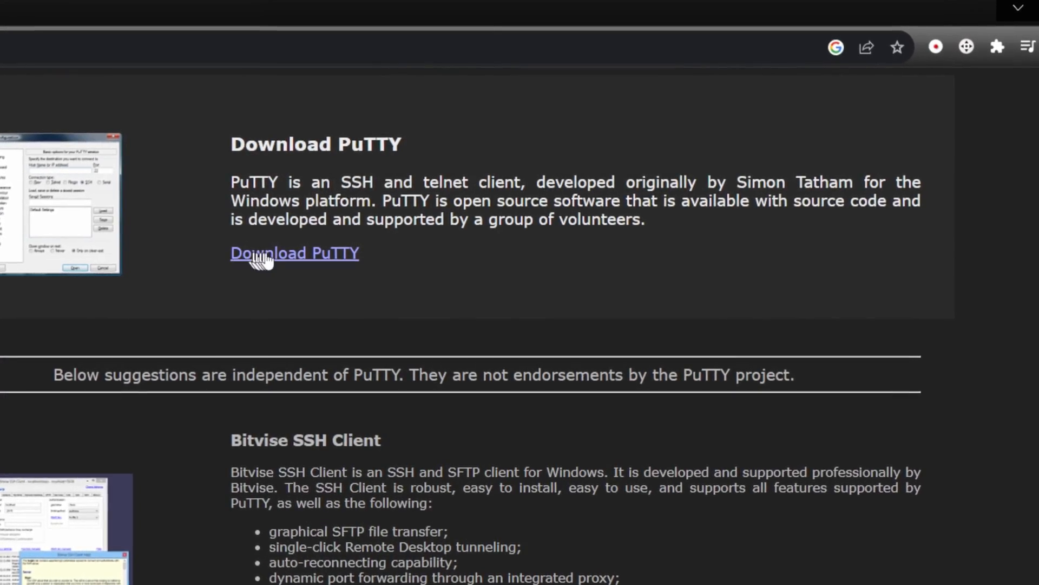
# Follow the 'Download PuTTY' link on the PuTTY website.
pyautogui.click(295, 253)
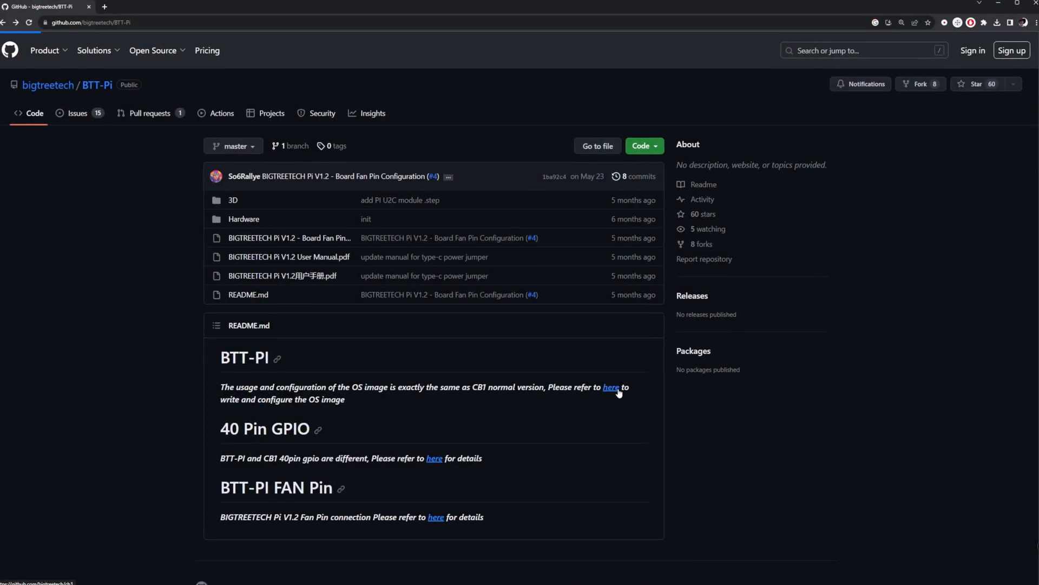
# Follow the README's OS image link and scroll to the CB1 V2.3.3 release assets.
pyautogui.click(611, 387)
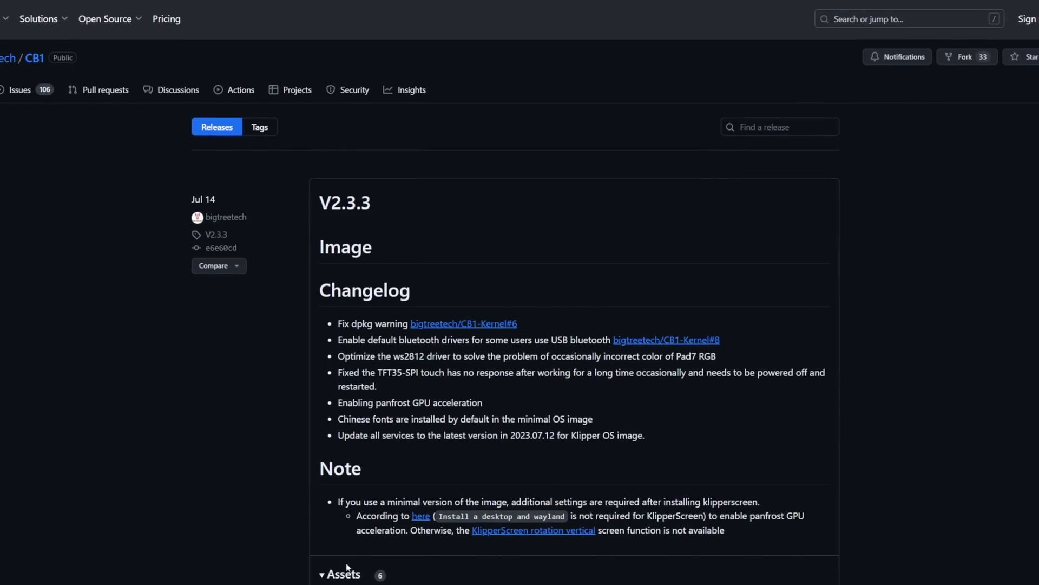
pyautogui.scroll(-3)
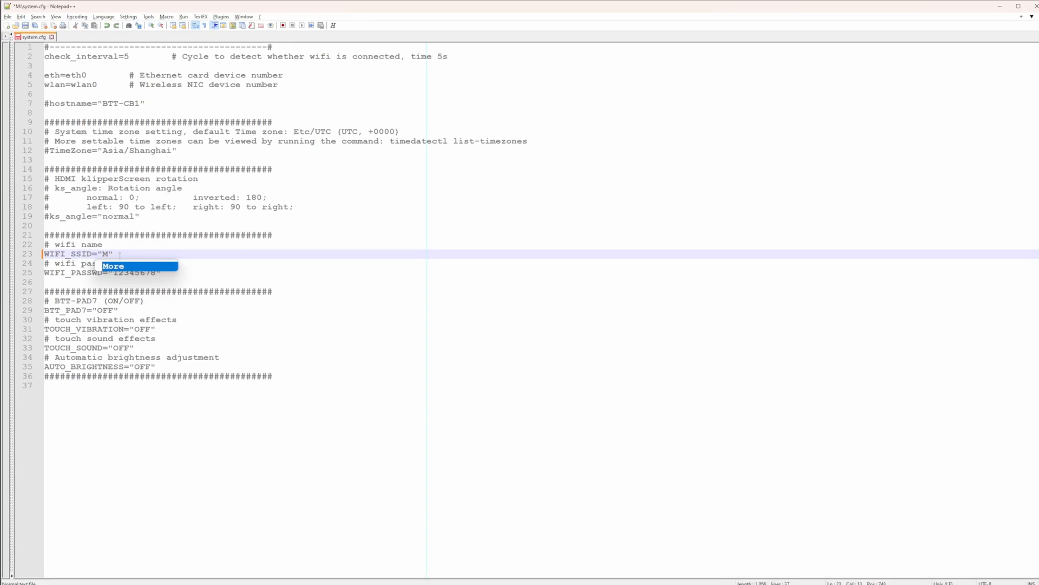
pyautogui.write('ySSID')
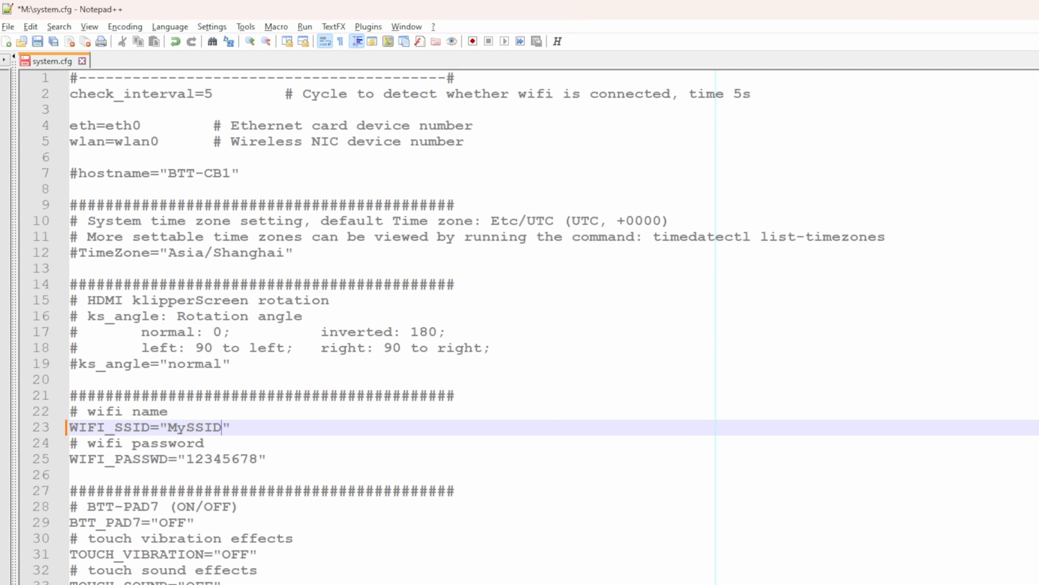
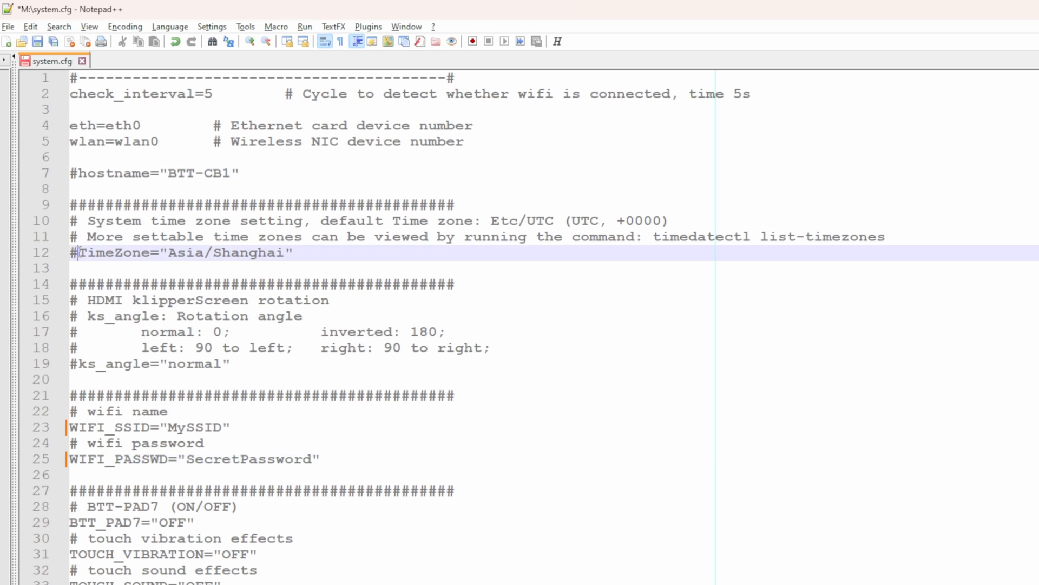
pyautogui.doubleClick(177, 253)
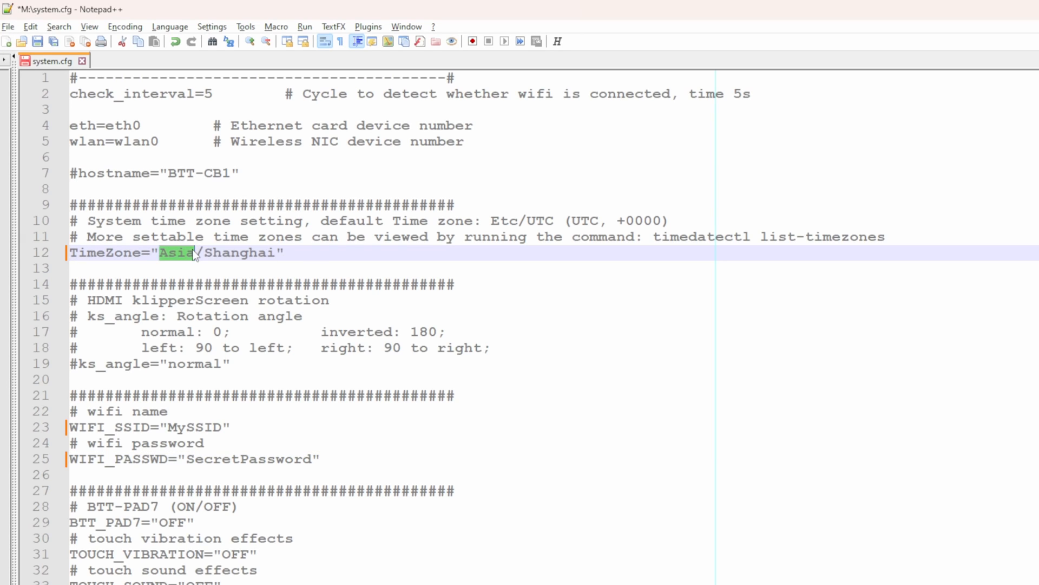
pyautogui.write('Europe/Berlin')
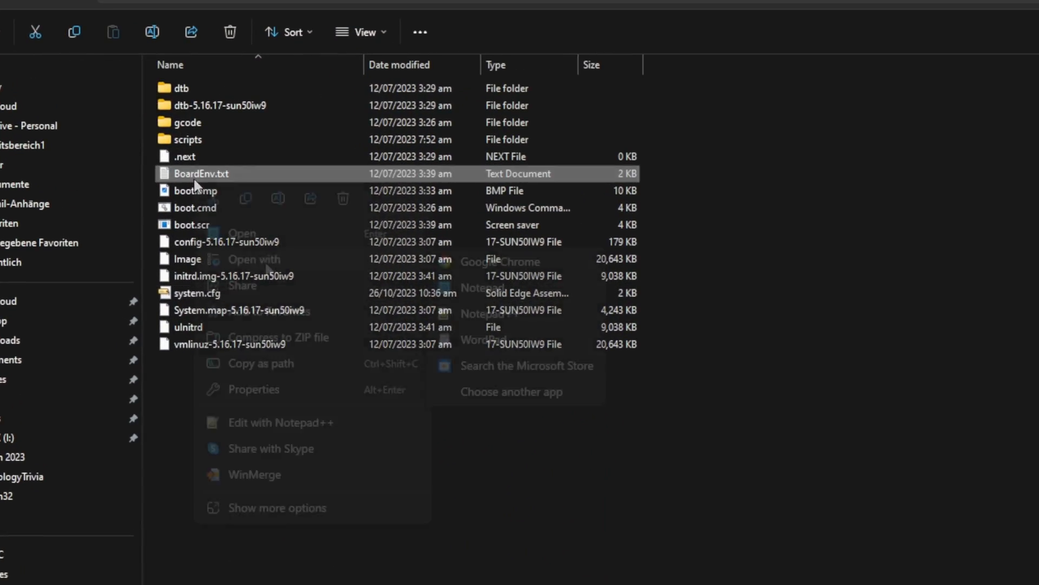
# Open BoardEnv.txt from the board's boot files in a text editor.
pyautogui.click(281, 422)
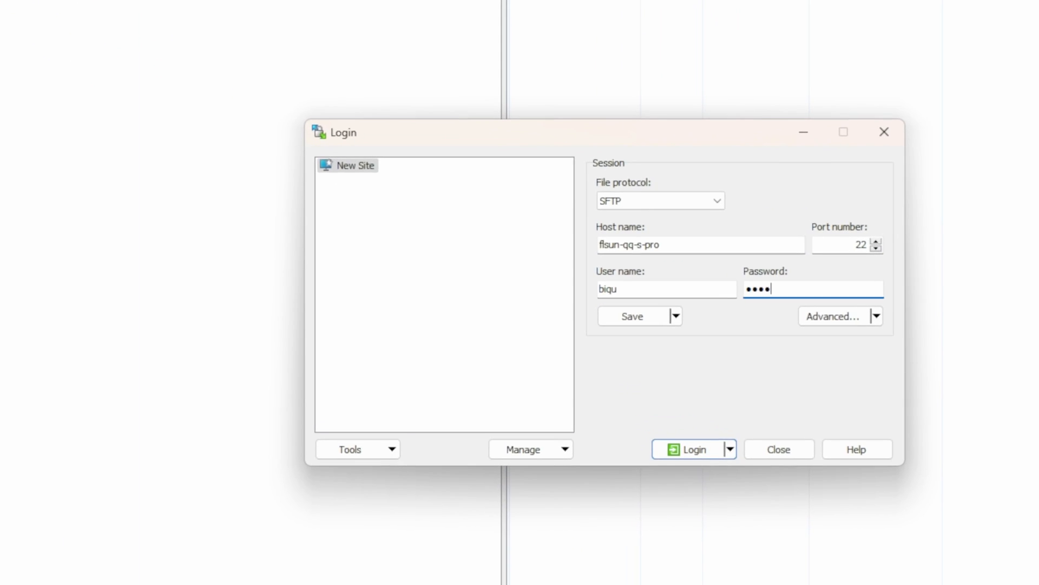
# Set WinSCP's SFTP server to 'sudo /usr/lib/sftp-s…', then select BTT-CB1's IP 192.168.178.94 in the router.
pyautogui.click(834, 316)
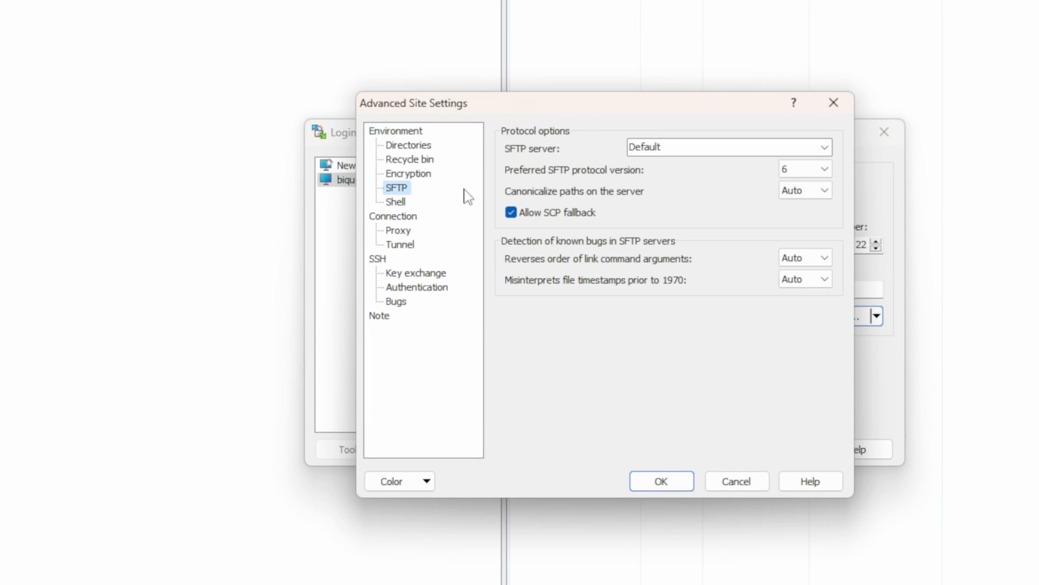
pyautogui.write('sudo /usr/lib/sftp-s')
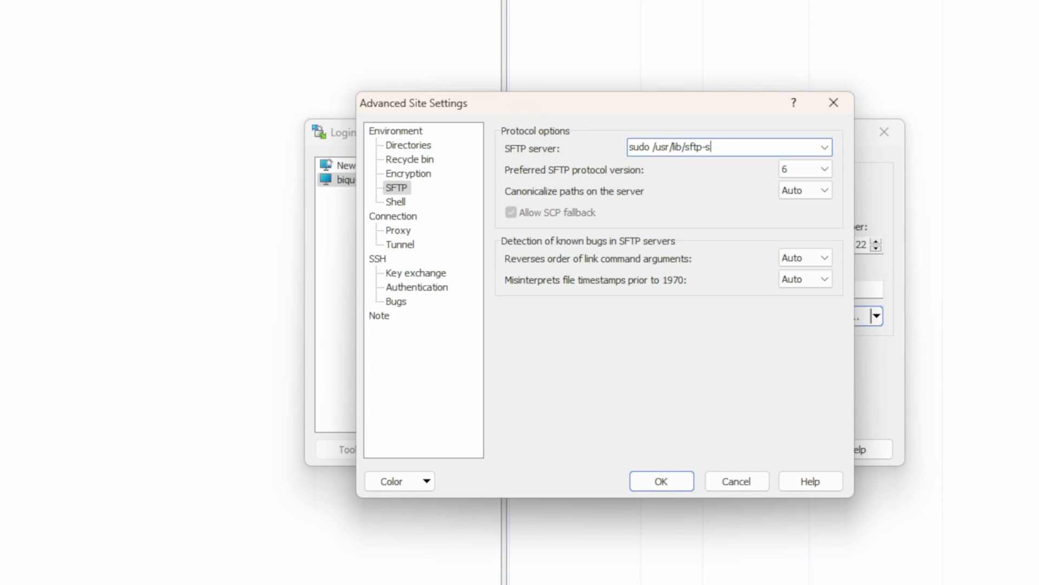
pyautogui.click(660, 480)
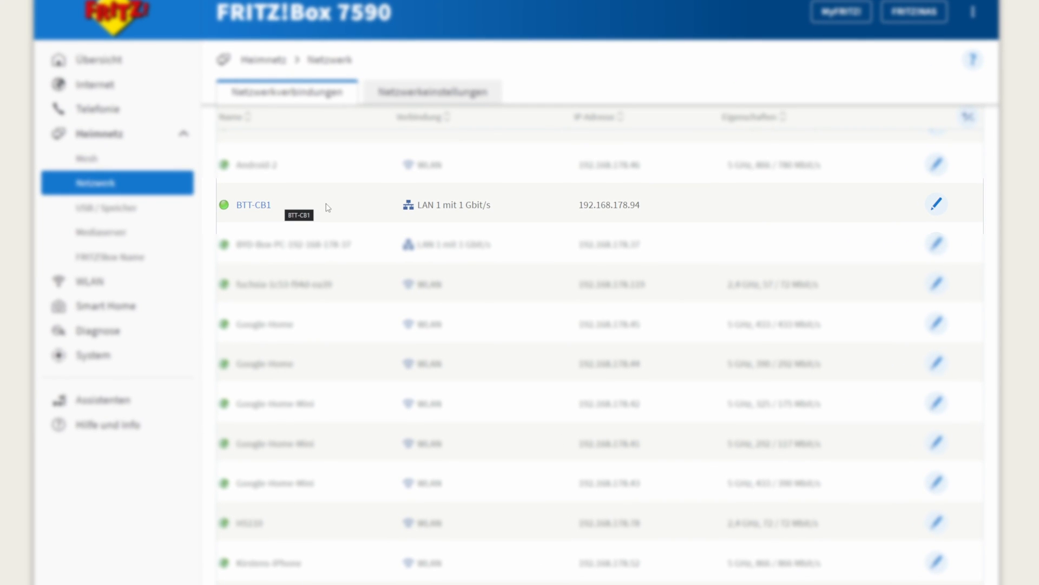
pyautogui.doubleClick(608, 204)
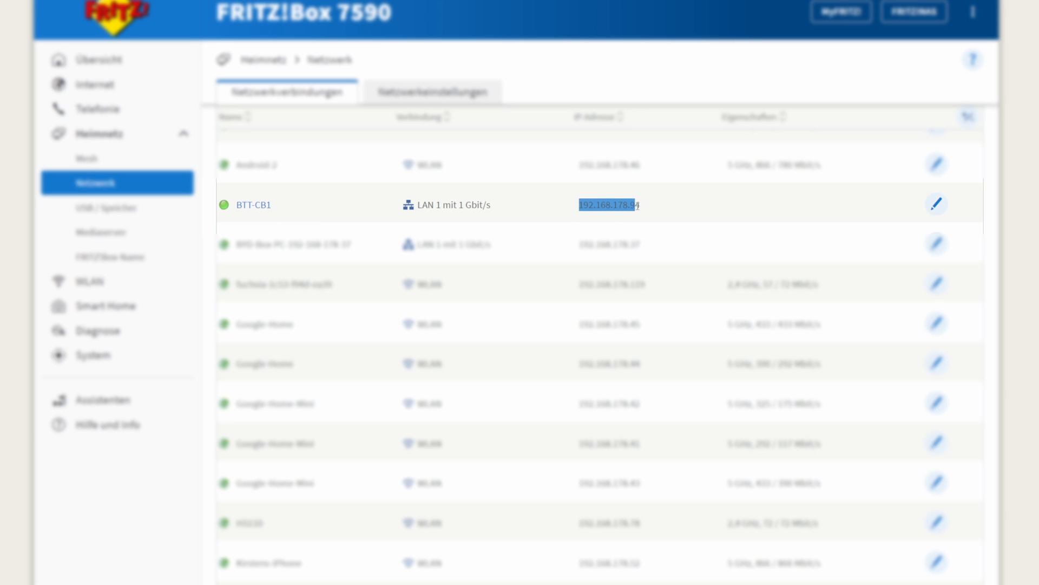